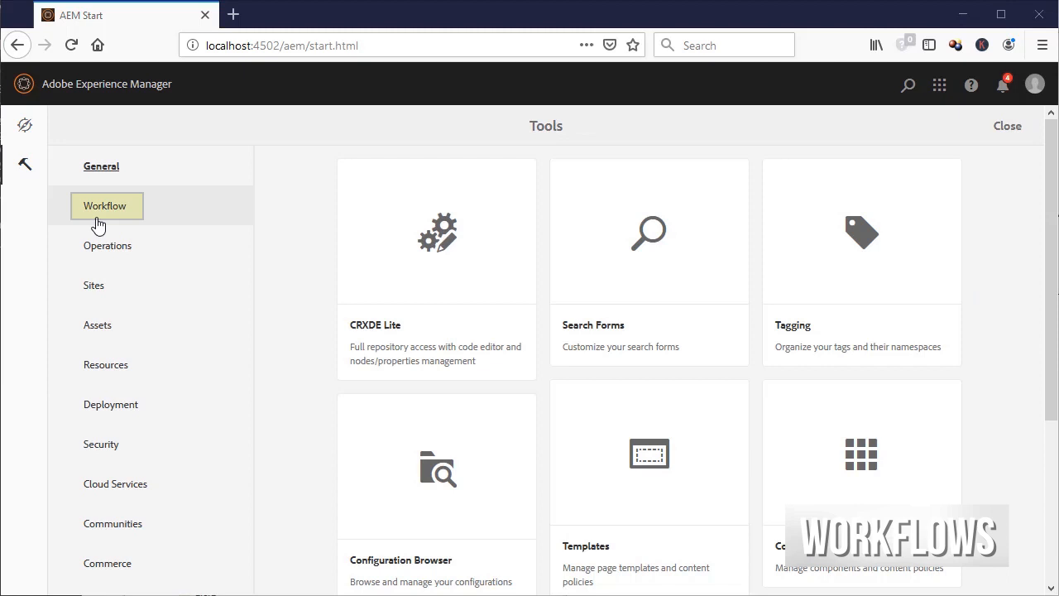
# Go to Tools > Workflow and open the Models console.
pyautogui.click(105, 205)
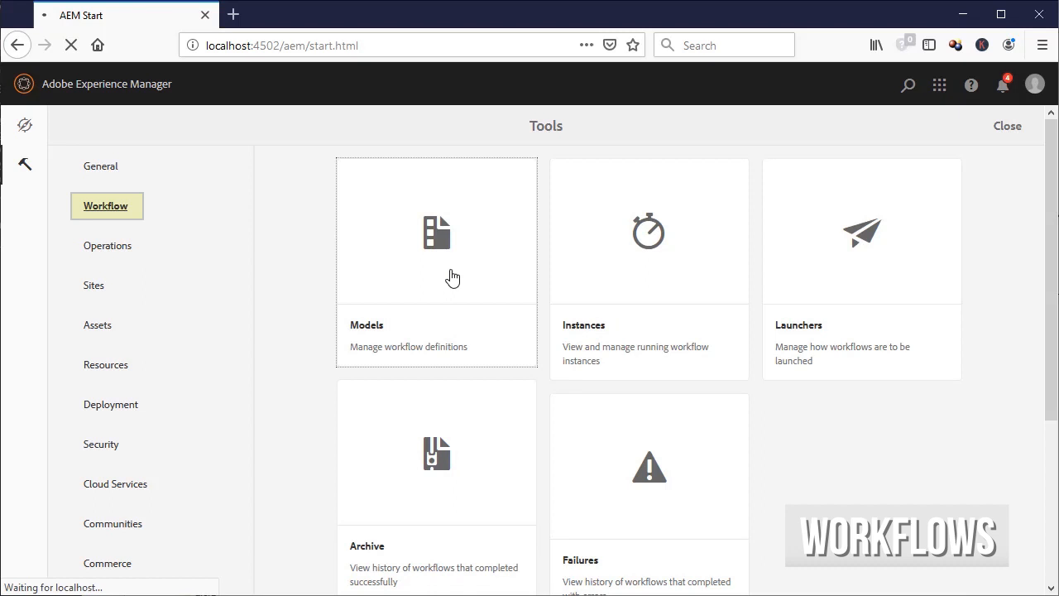
pyautogui.click(436, 232)
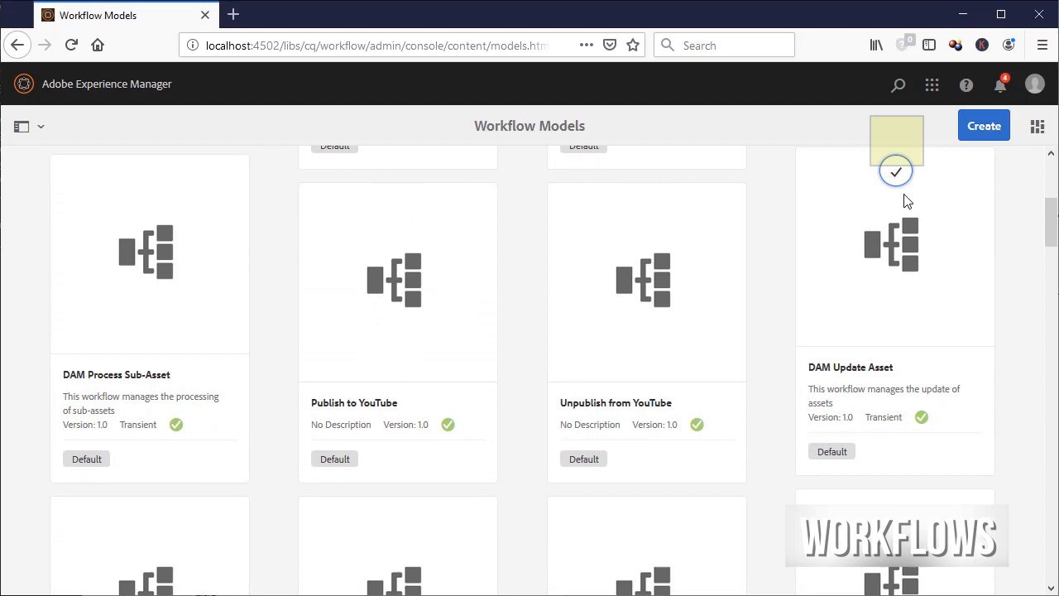
# Open the DAM Update Asset model in edit mode and search the steps for 'acti'.
pyautogui.doubleClick(895, 249)
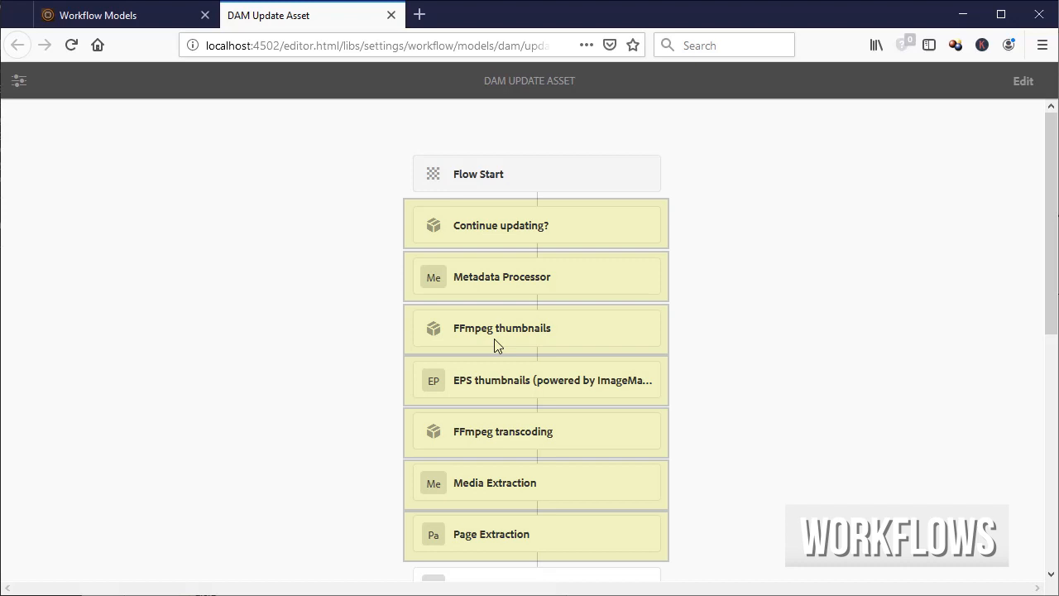
pyautogui.click(1023, 80)
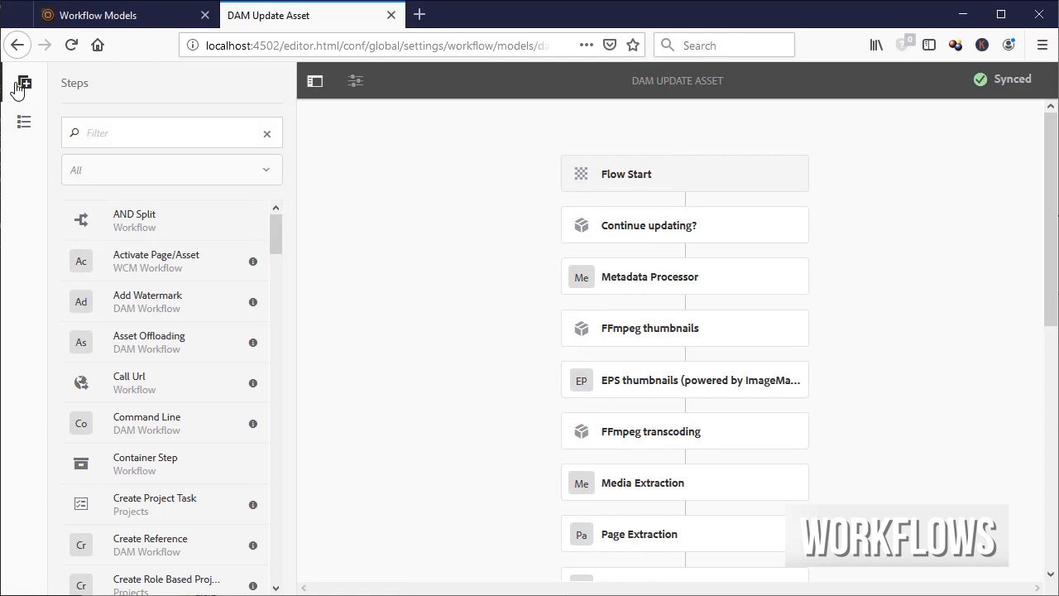
pyautogui.write('acti')
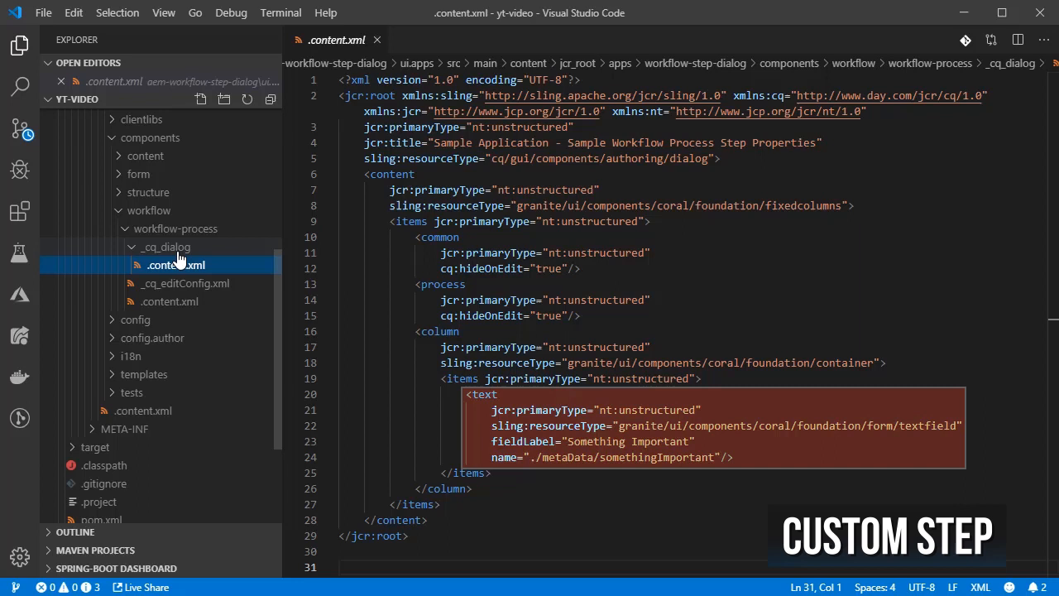
# Open the workflow-process step's _cq_editConfig.xml file.
pyautogui.click(185, 283)
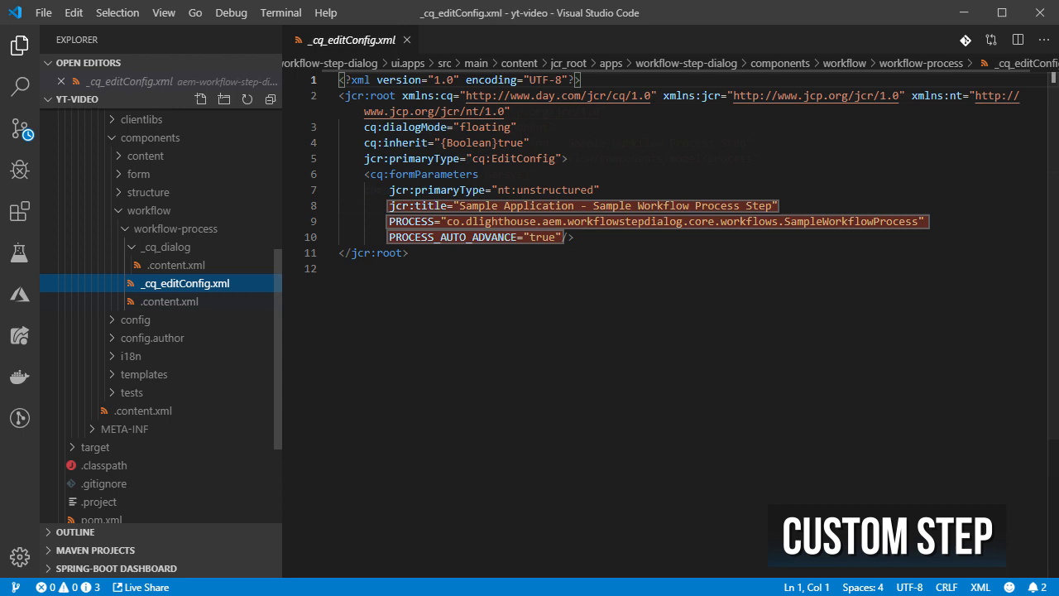
# Open SampleWorkflowProcess.java from the core workflows package.
pyautogui.click(171, 302)
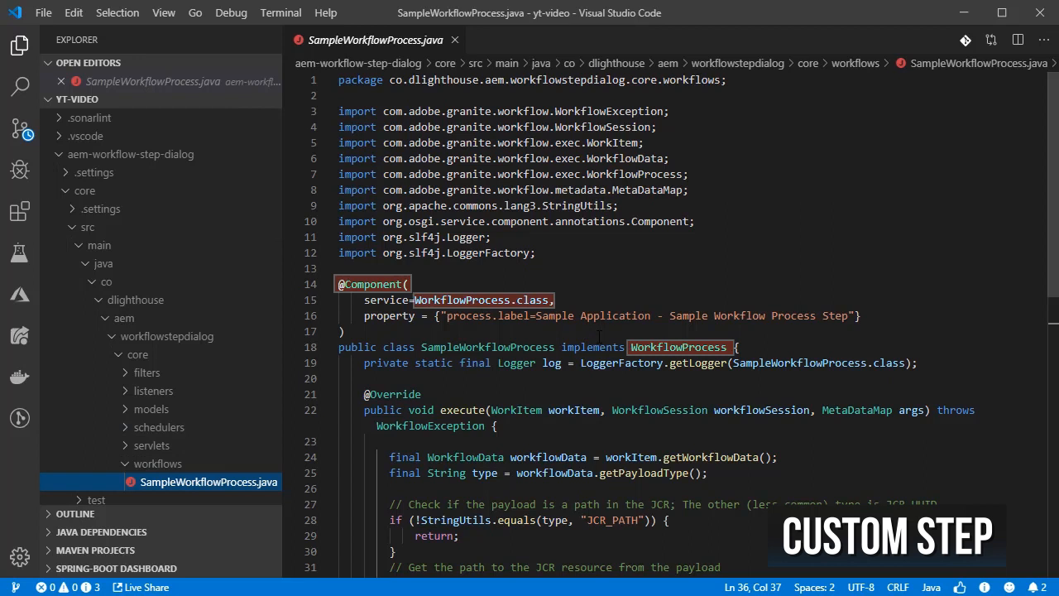
pyautogui.scroll(-3)
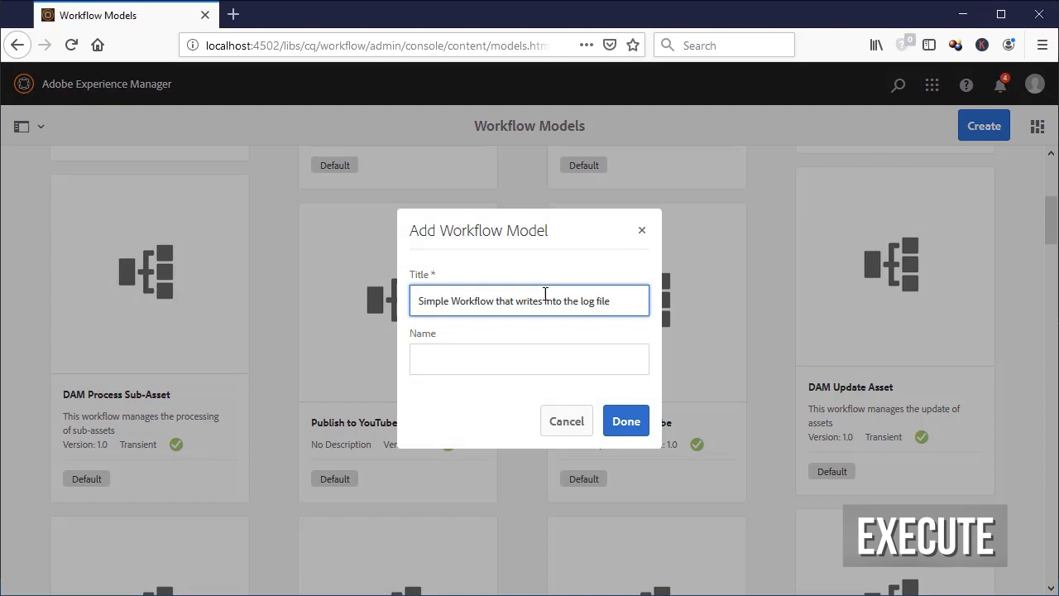
# Confirm creation of the Simple Workflow model.
pyautogui.click(626, 420)
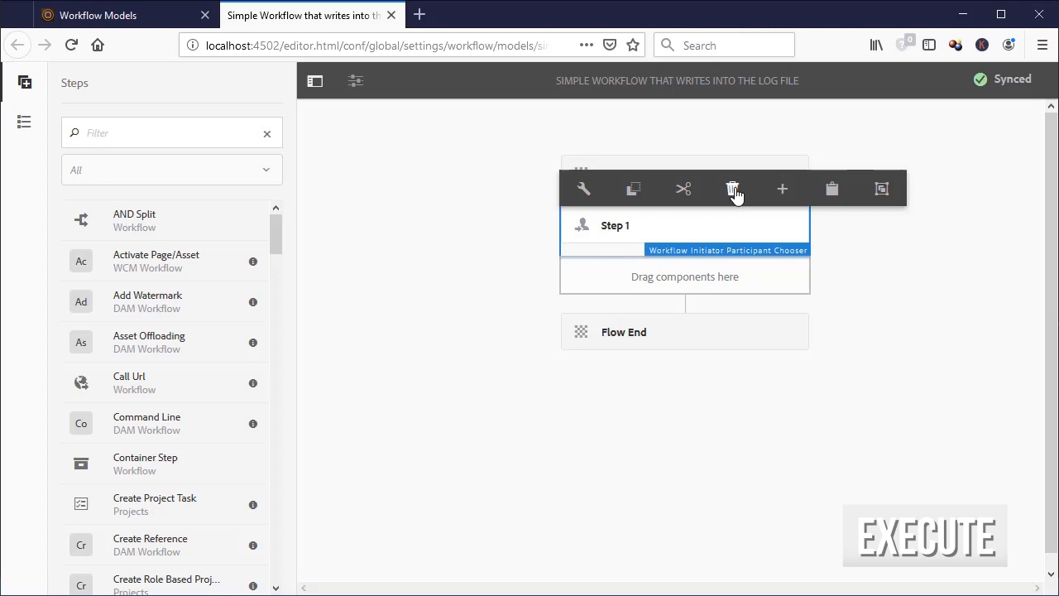
# Swap Step 1 for the 'sample' process step with Something Important set, and sync.
pyautogui.click(733, 189)
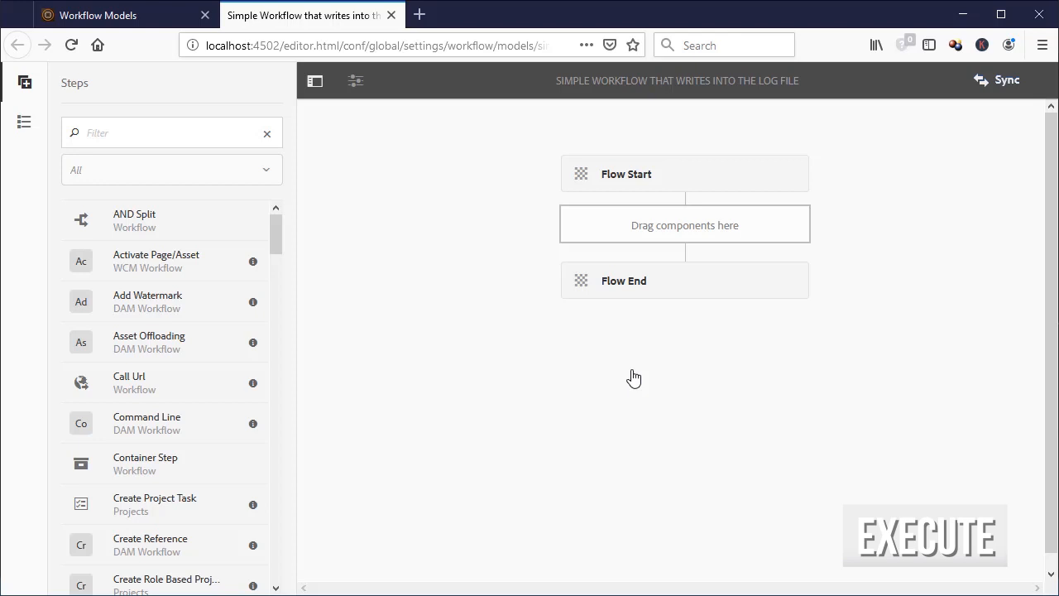
pyautogui.write('sample')
pyautogui.write('Workflow parameter')
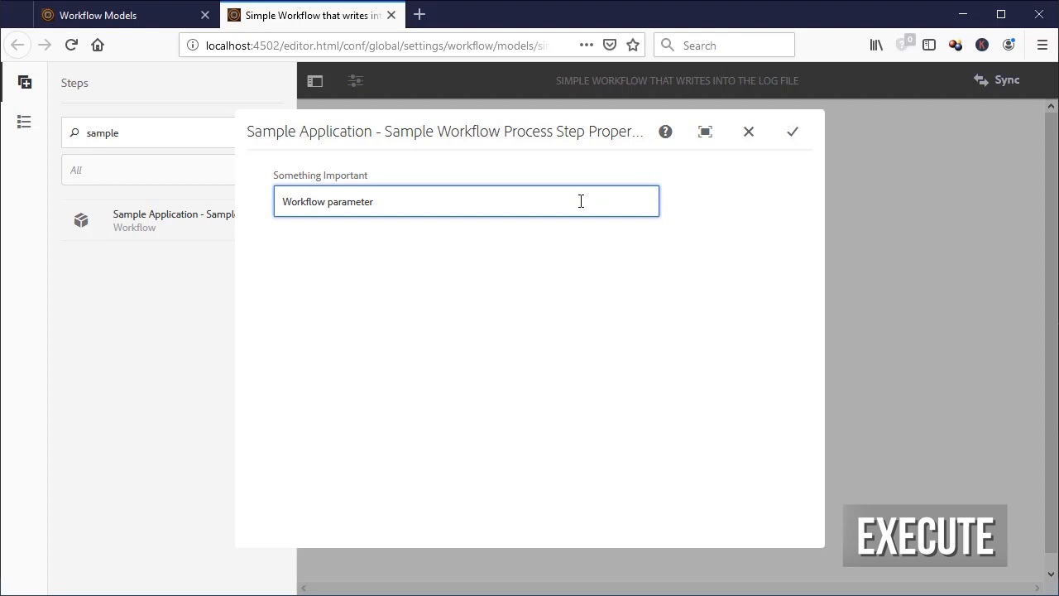
pyautogui.click(791, 132)
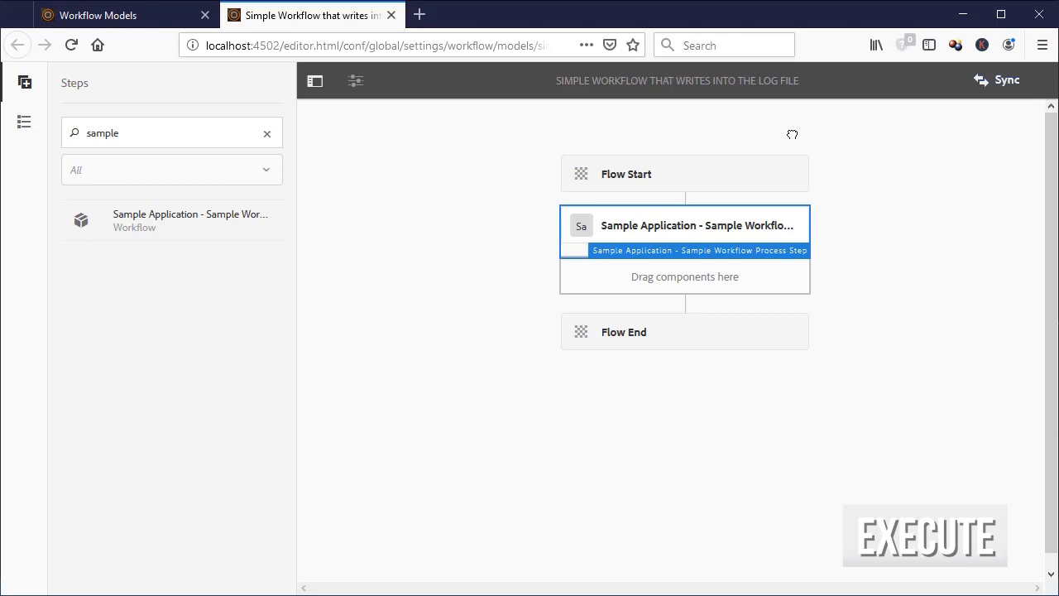
pyautogui.click(1007, 79)
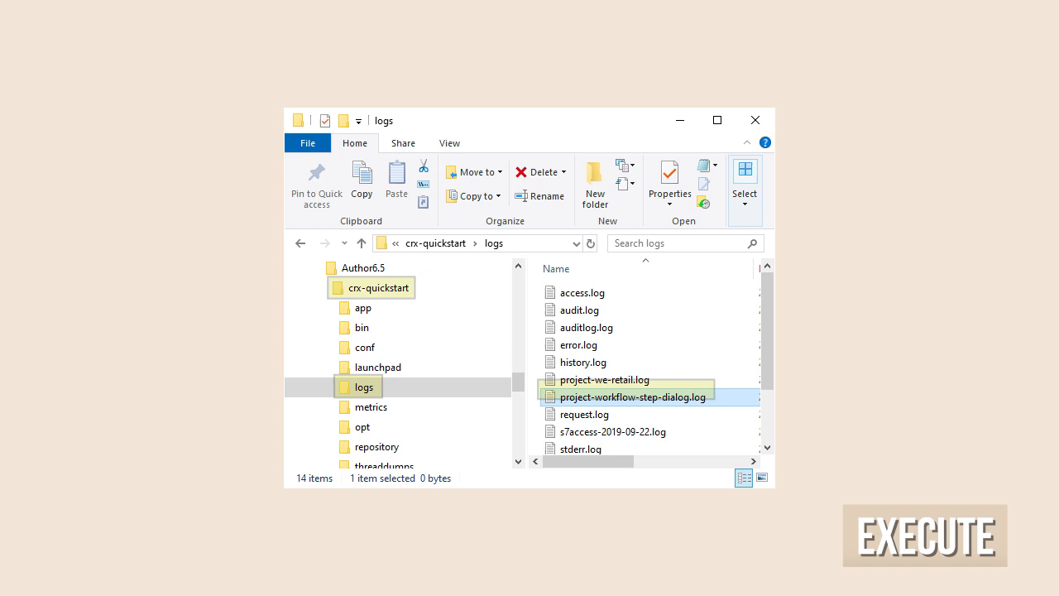
pyautogui.click(633, 397)
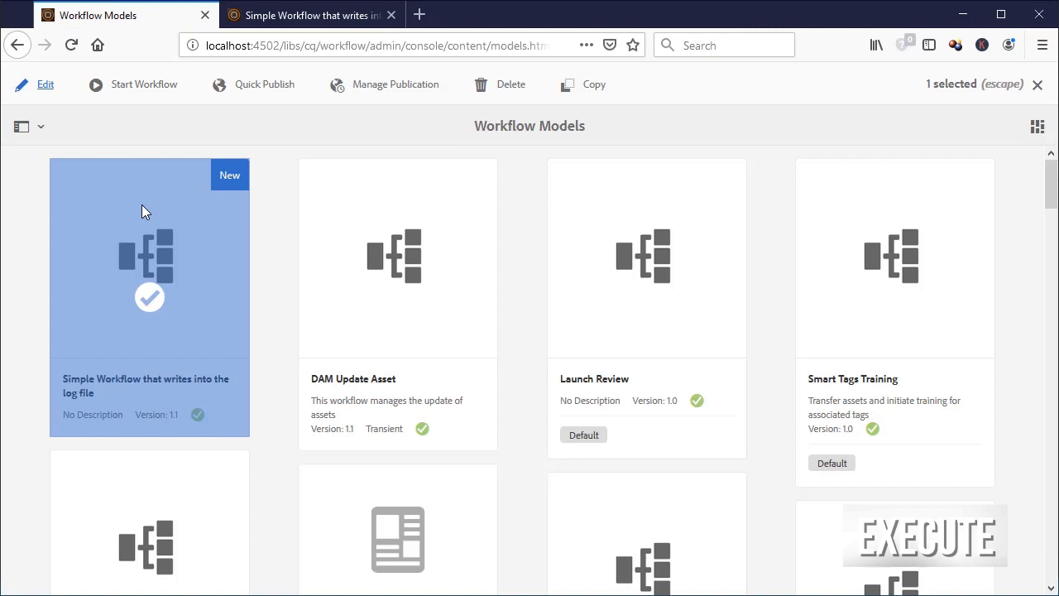
# Start the Simple Workflow and browse for the Workflow Step Dialog payload.
pyautogui.click(144, 84)
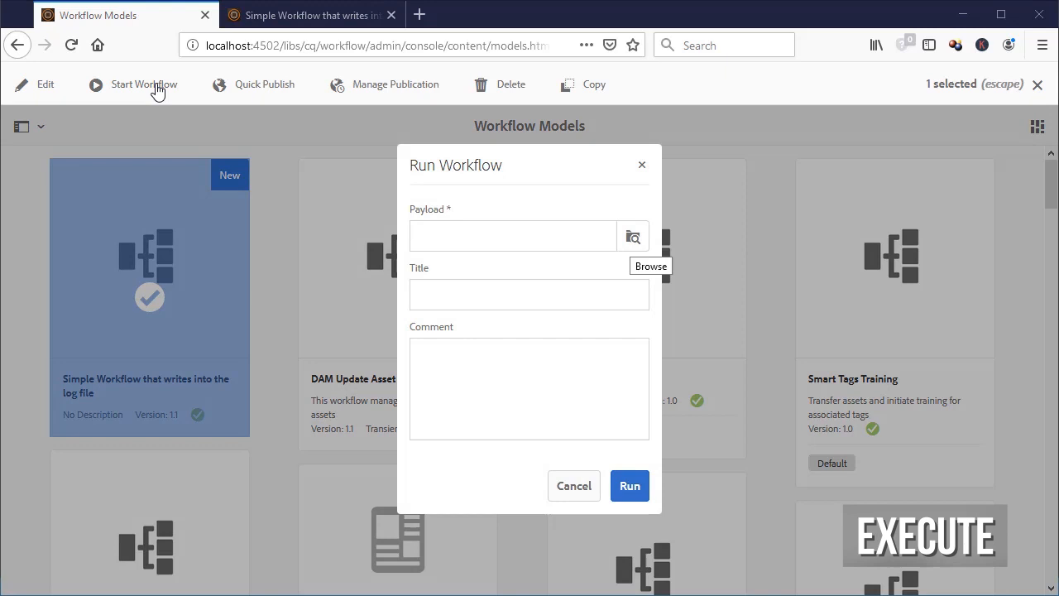
pyautogui.click(633, 236)
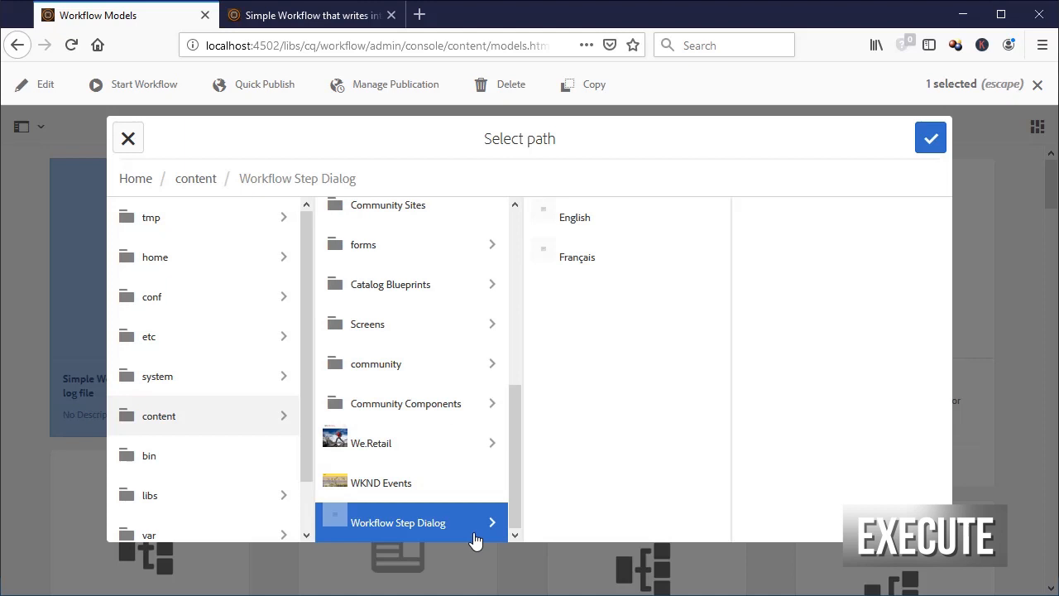